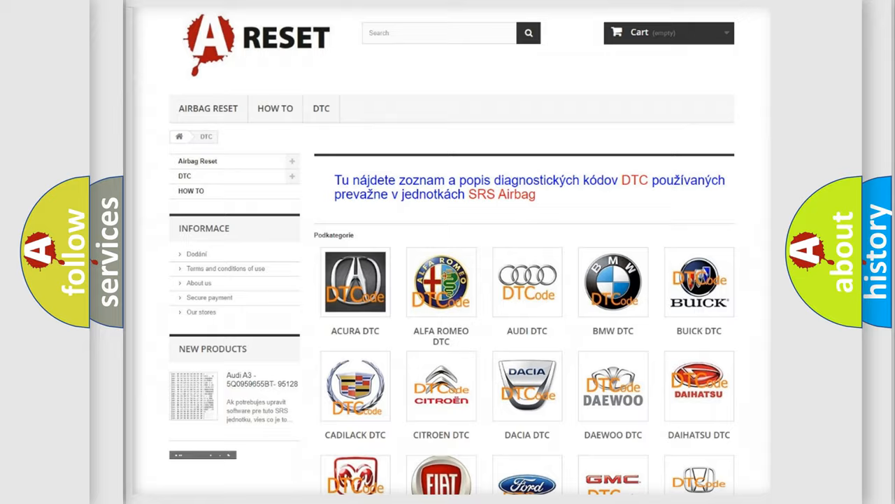
Scroll the DTC brand grid down to bring Infiniti DTC into view.
scroll("down", 3)
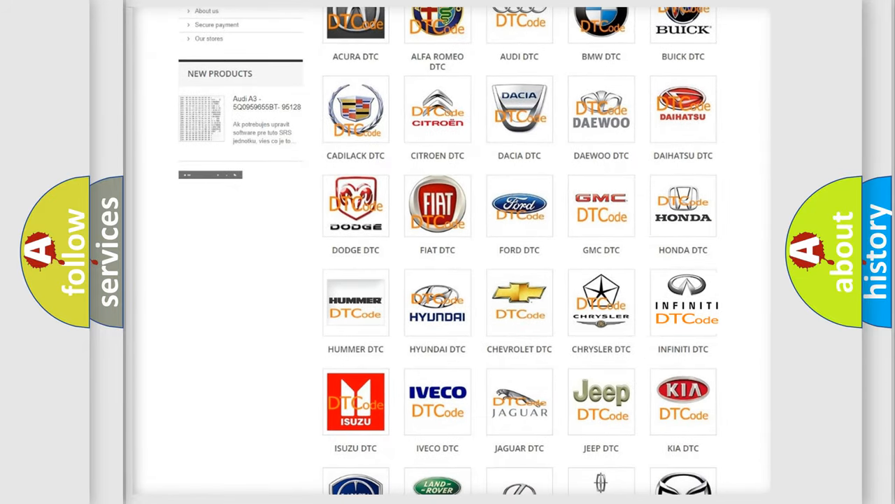
Open Infiniti DTC and skim its B-series code list, returning to the top.
left_click(684, 303)
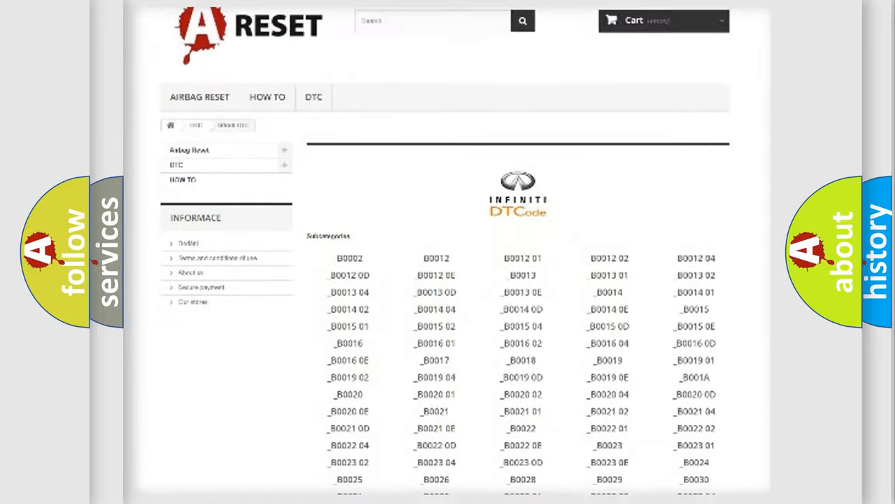
scroll("down", 3)
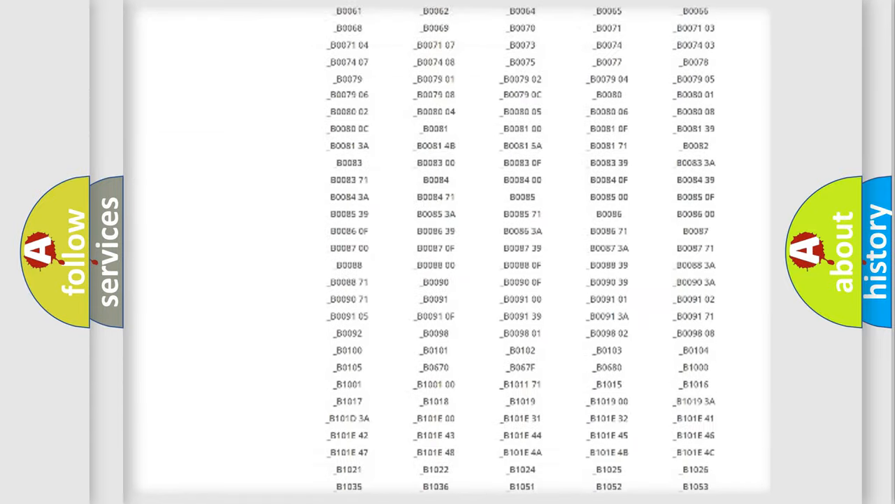
scroll("up", 3)
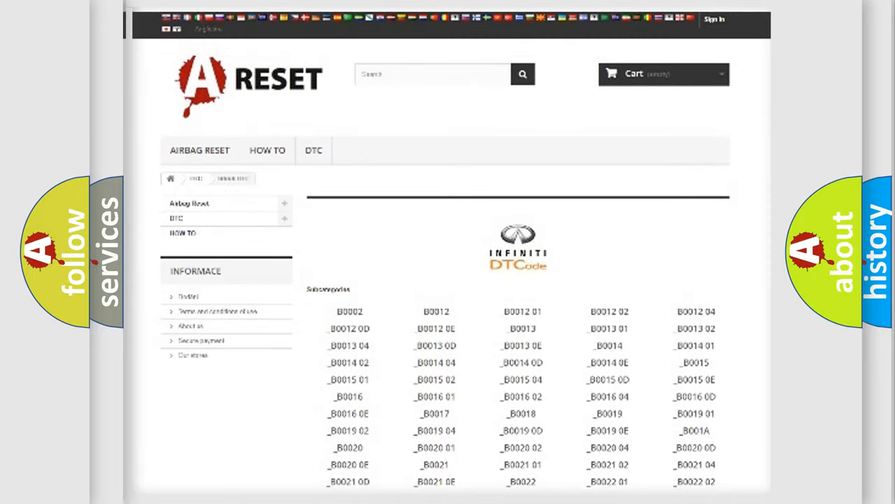